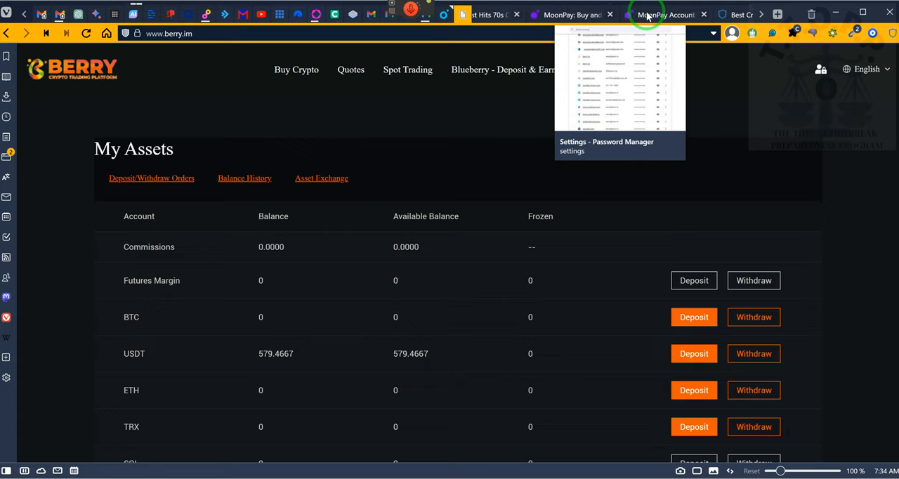
- Switch from the Berry assets page to the MoonPay buy-crypto page
{"action": "left_click", "coordinate": [666, 14]}
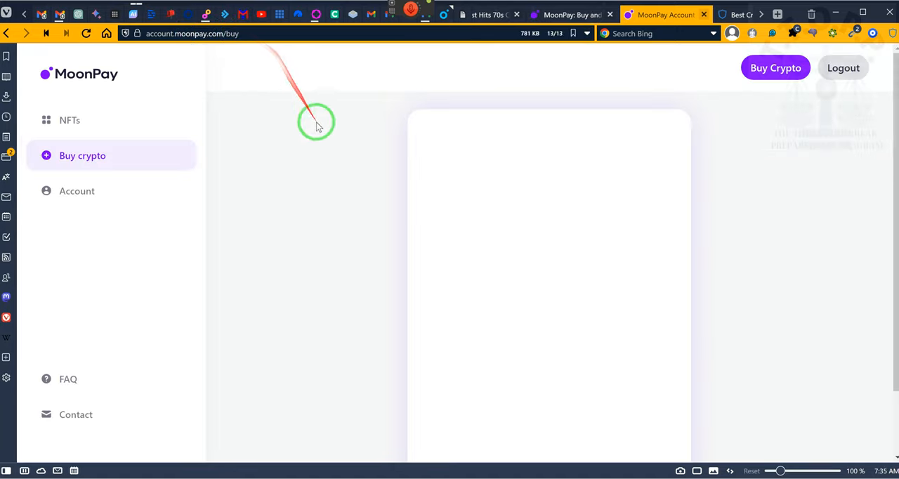
{"action": "mouse_move", "coordinate": [156, 78]}
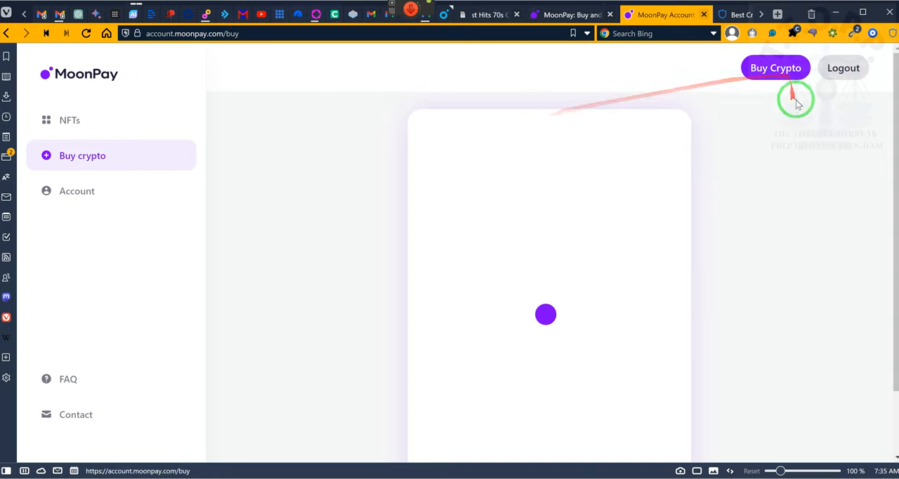
{"action": "mouse_move", "coordinate": [450, 197]}
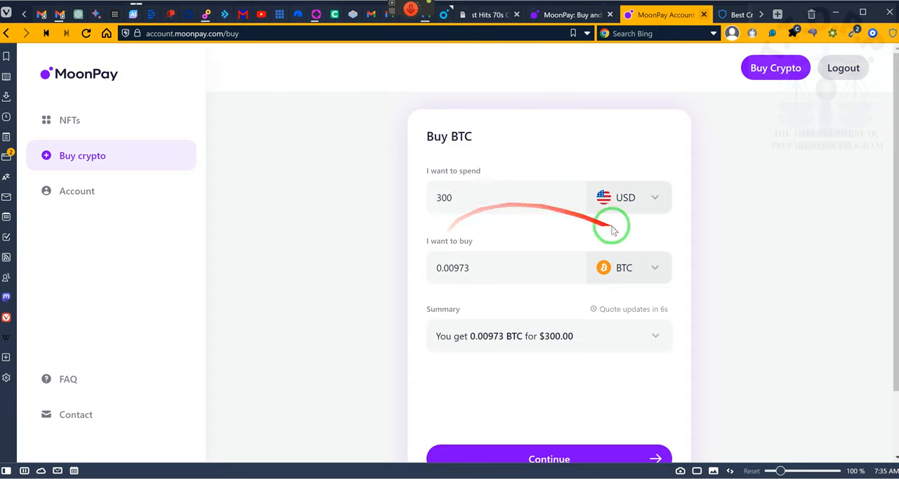
{"action": "mouse_move", "coordinate": [629, 238]}
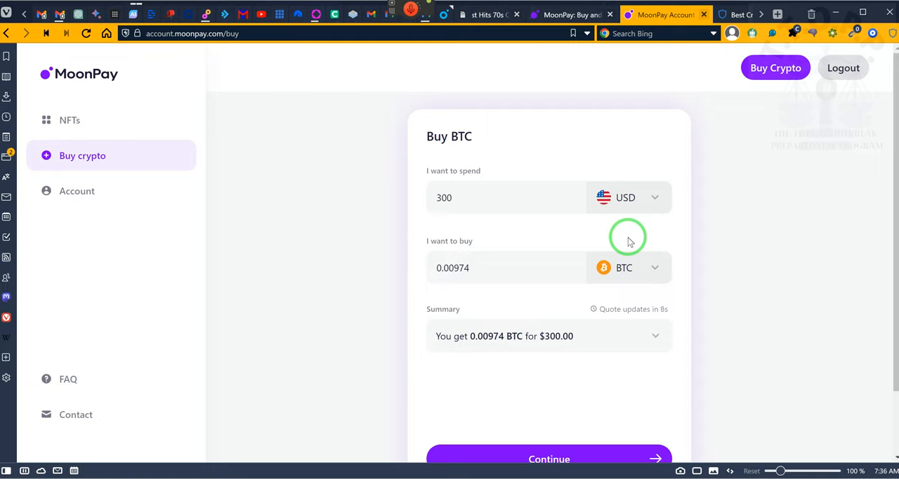
{"action": "mouse_move", "coordinate": [579, 253]}
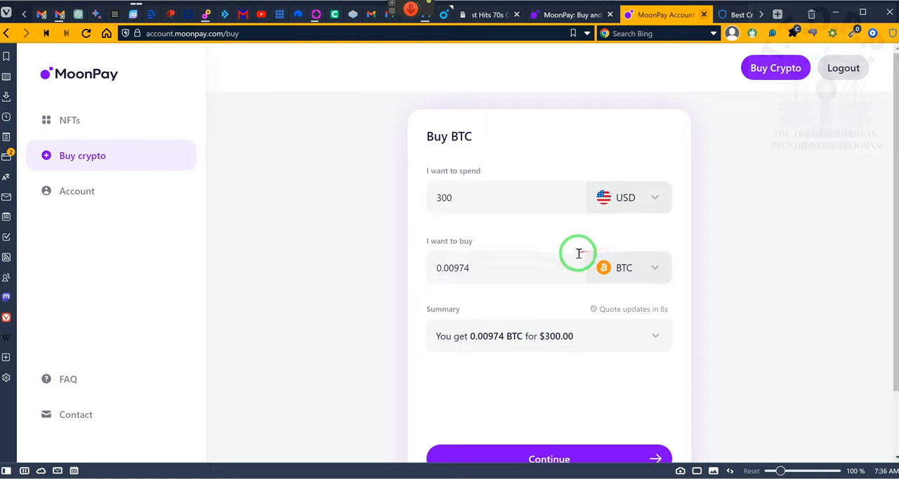